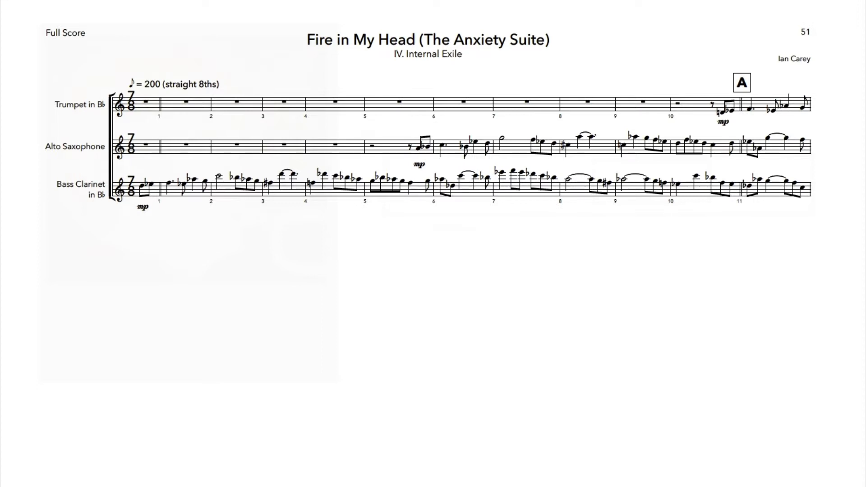
scroll(down, 3)
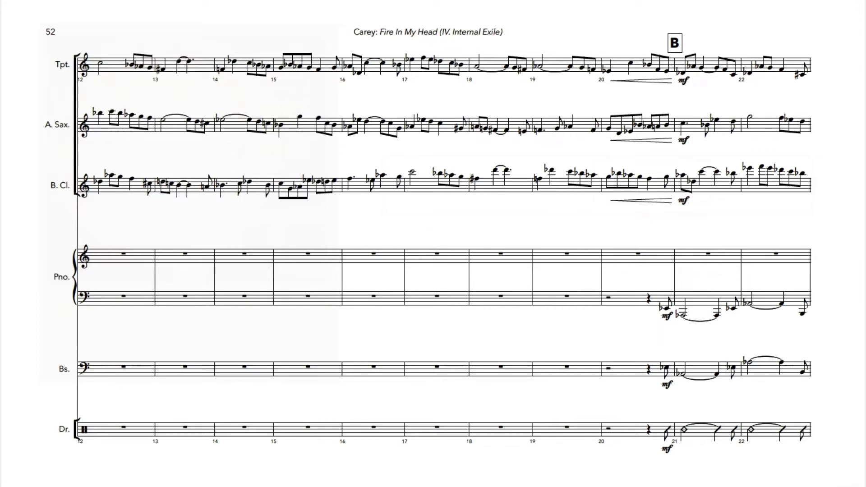
scroll(down, 3)
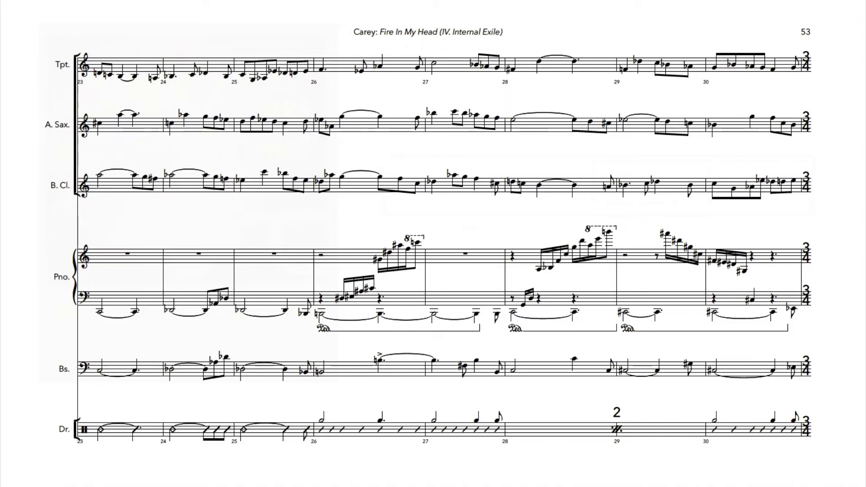
scroll(down, 3)
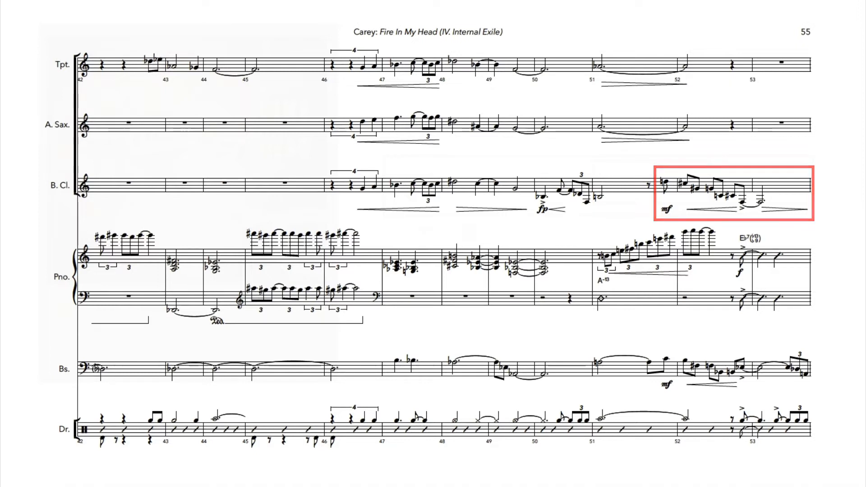
scroll(down, 3)
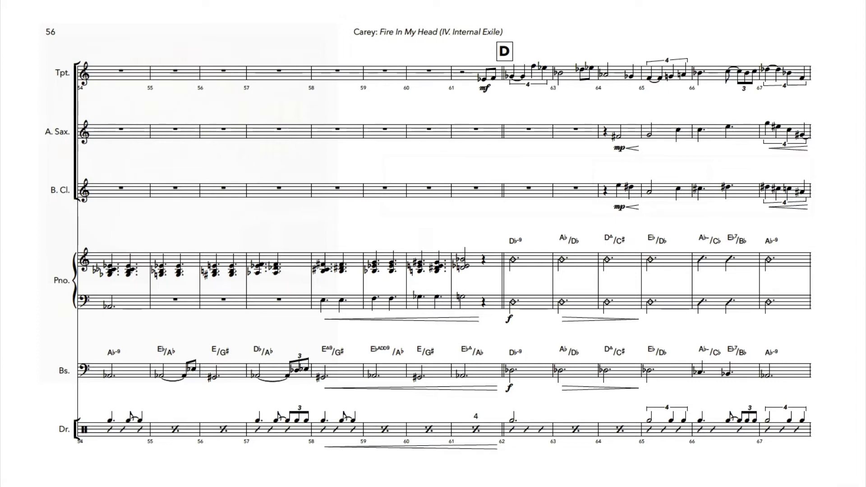
scroll(down, 3)
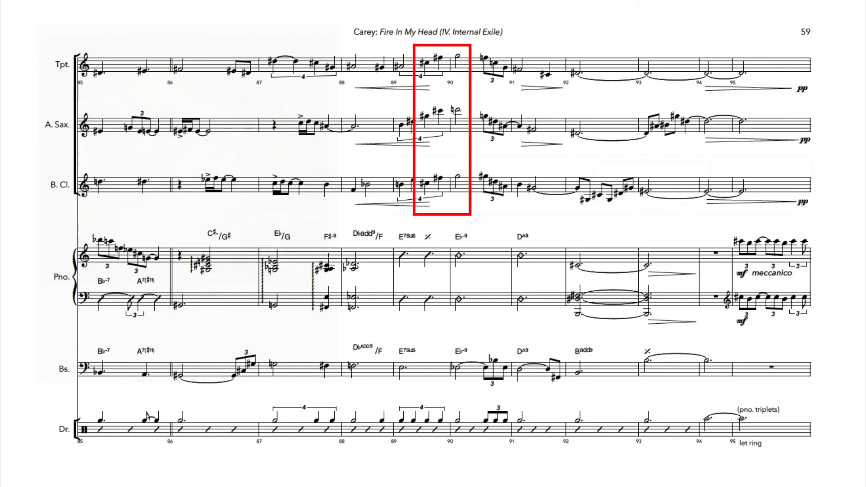
scroll(down, 3)
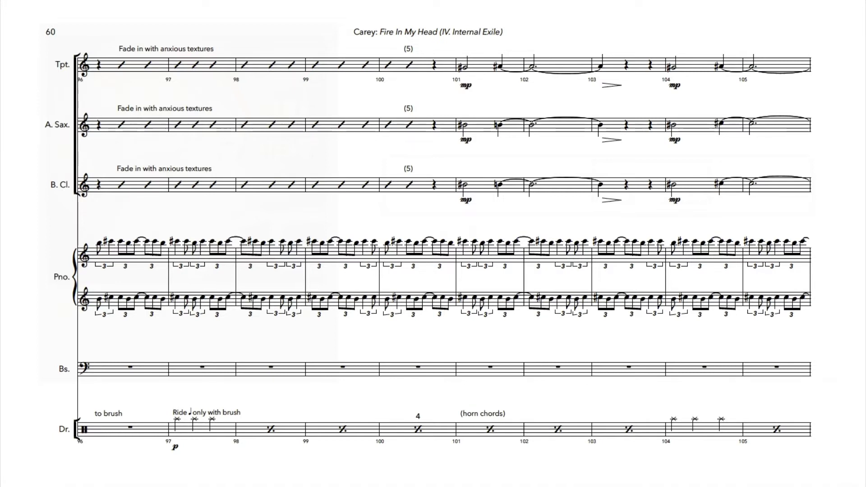
scroll(down, 3)
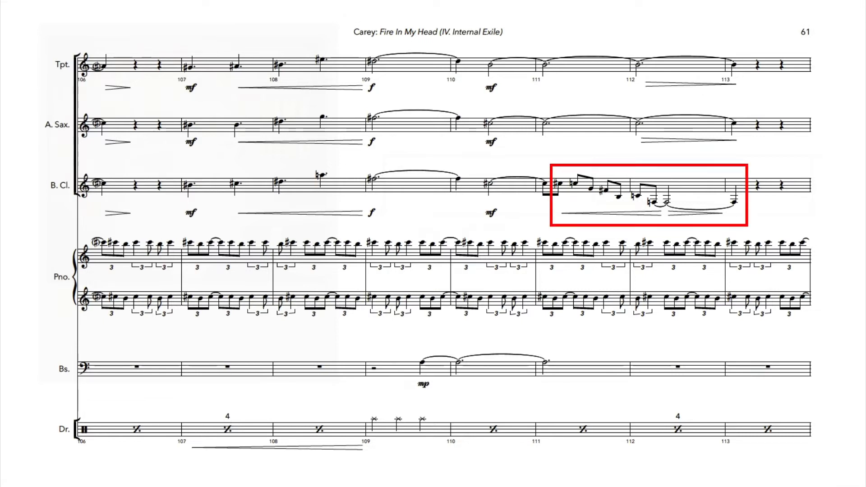
scroll(down, 3)
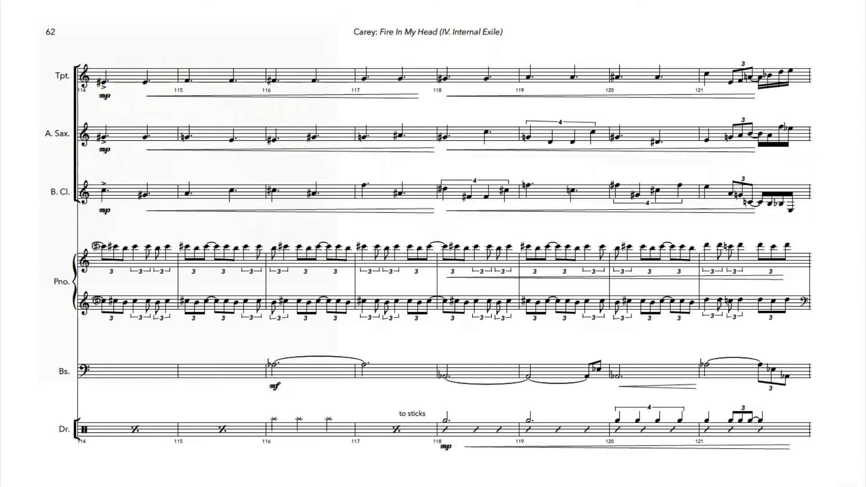
scroll(down, 3)
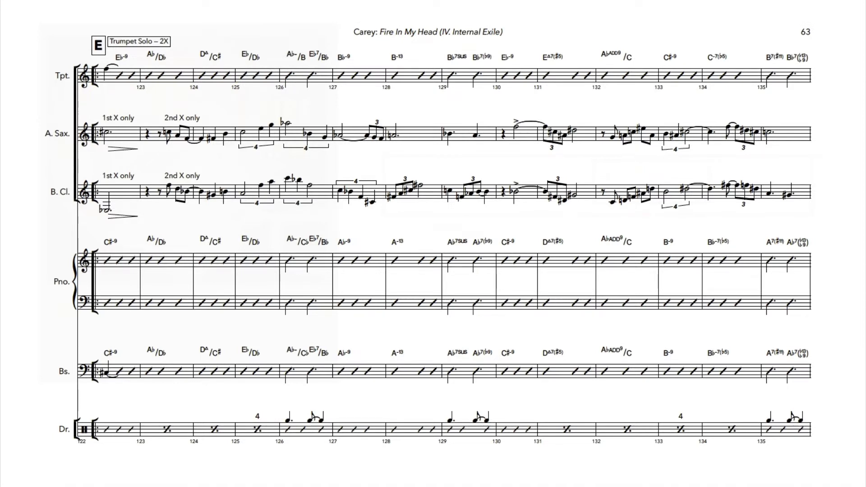
scroll(down, 3)
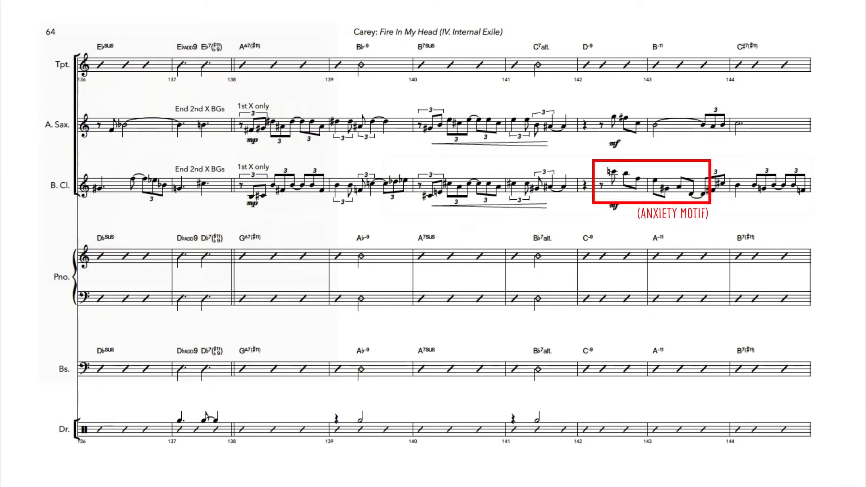
scroll(up, 3)
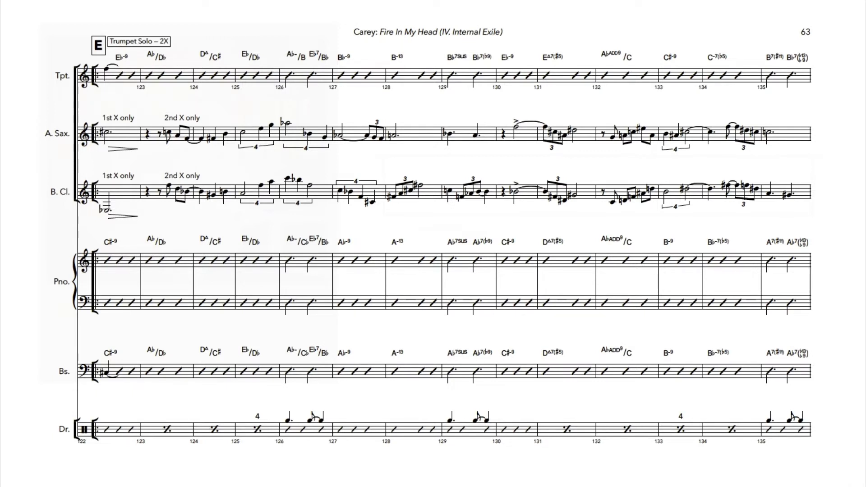
scroll(down, 3)
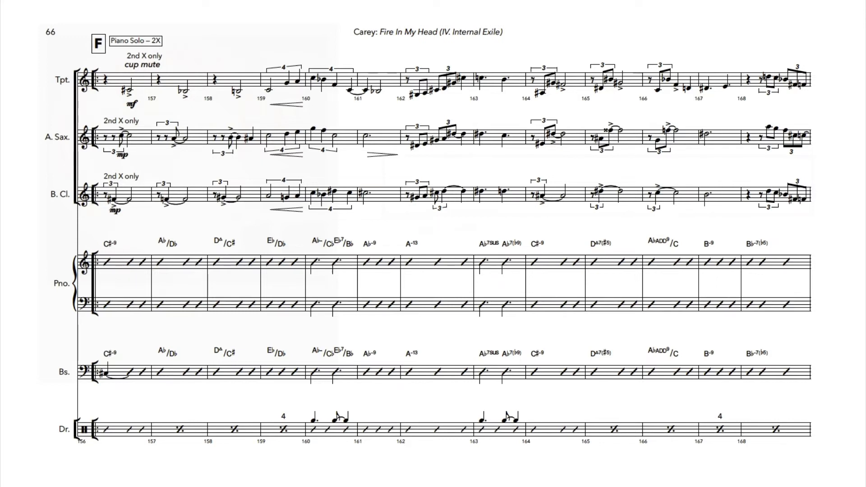
scroll(down, 3)
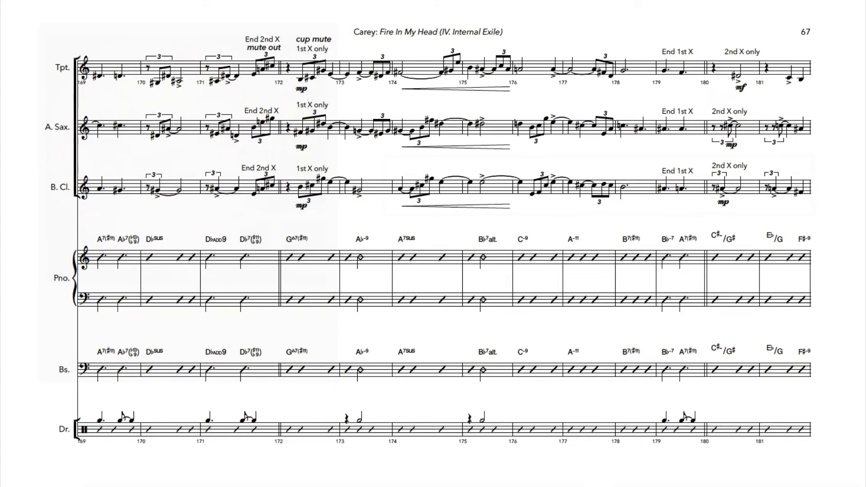
scroll(down, 3)
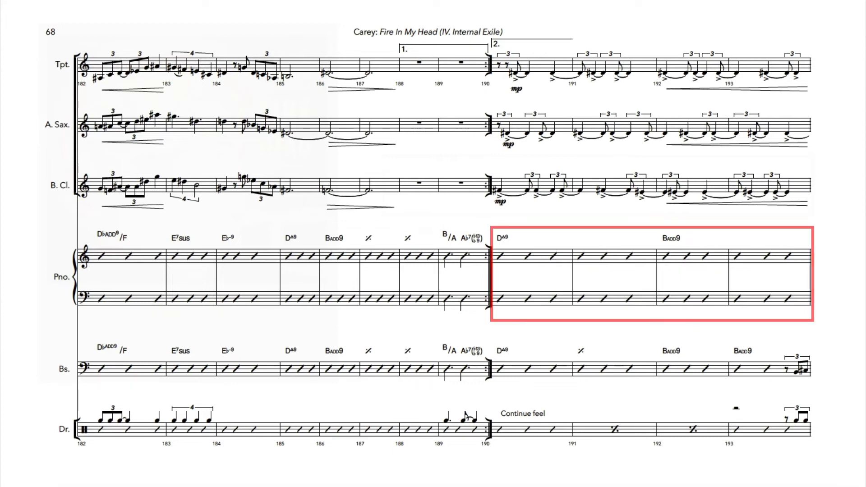
scroll(down, 3)
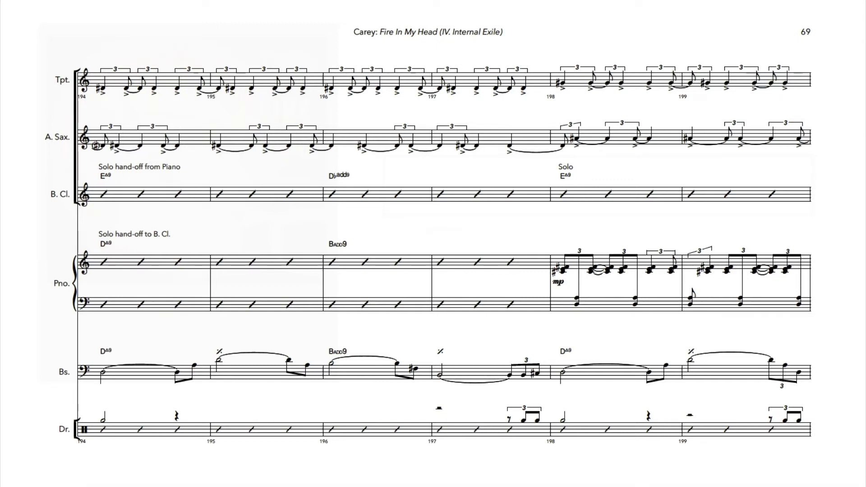
scroll(down, 3)
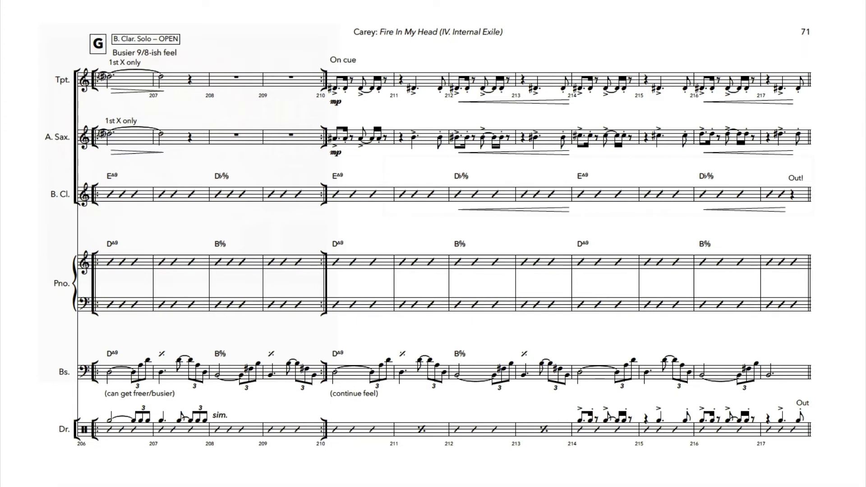
scroll(down, 3)
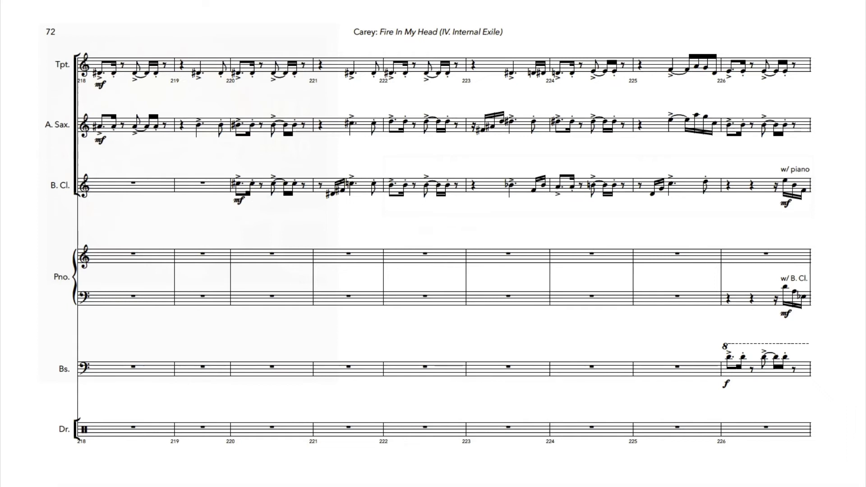
scroll(down, 3)
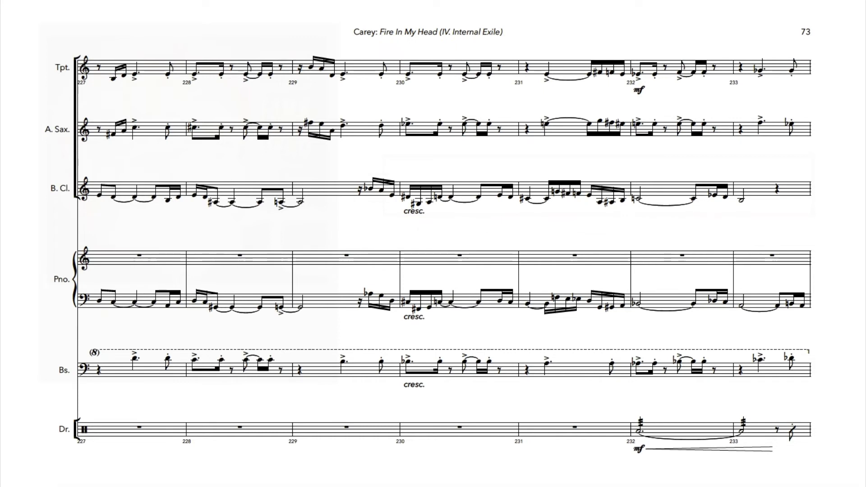
scroll(down, 3)
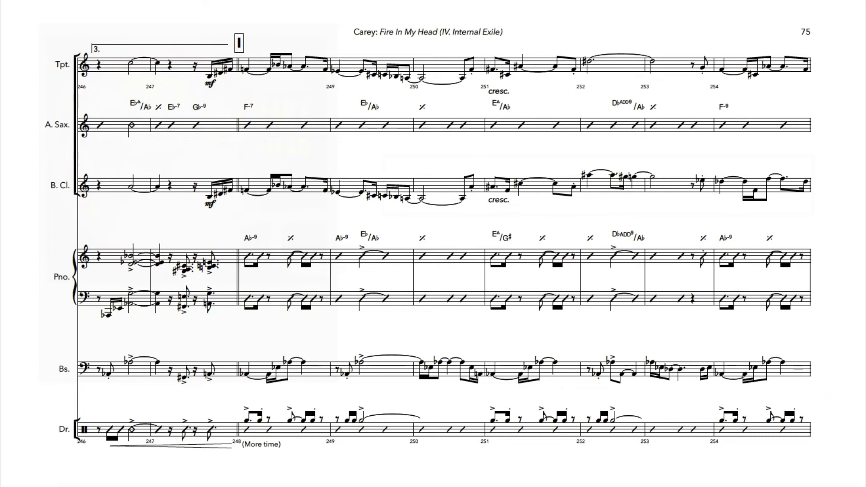
scroll(down, 3)
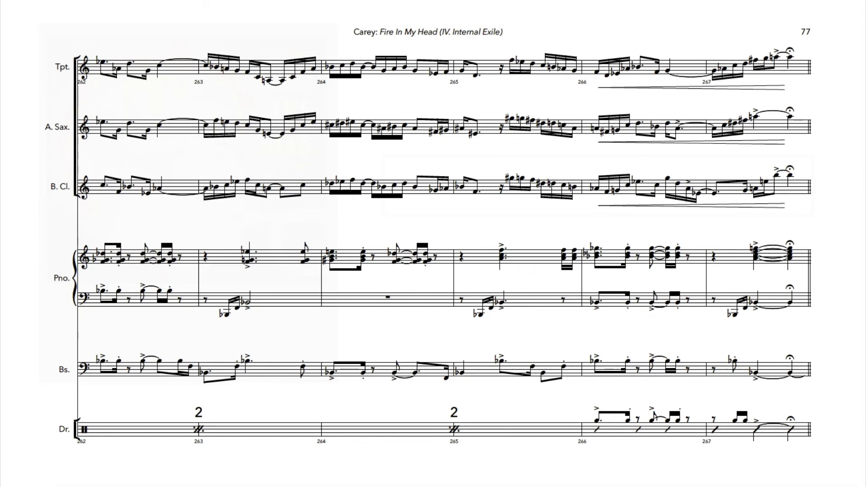
scroll(down, 3)
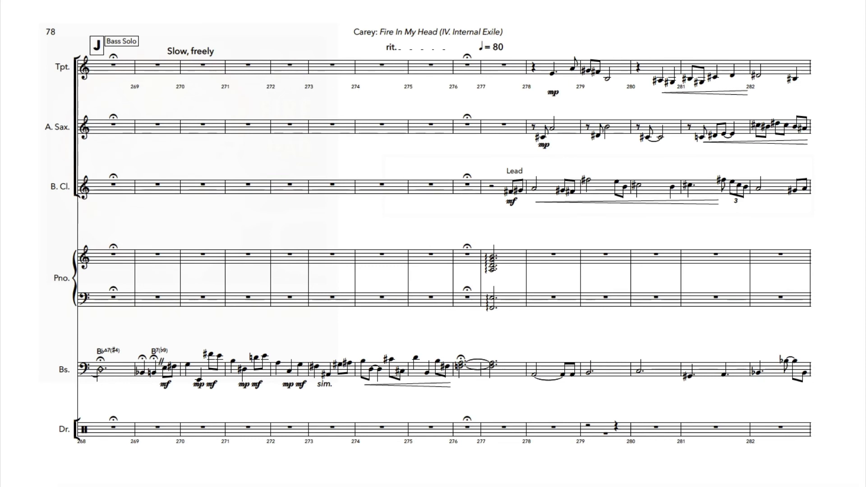
scroll(down, 3)
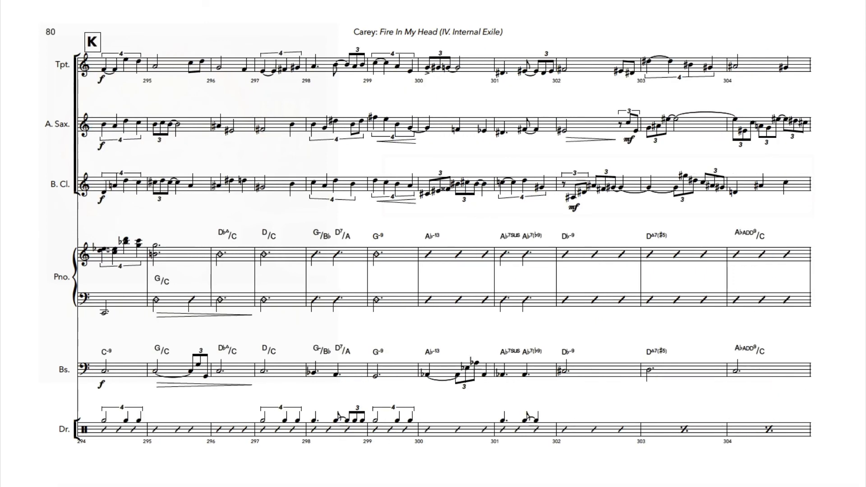
scroll(down, 3)
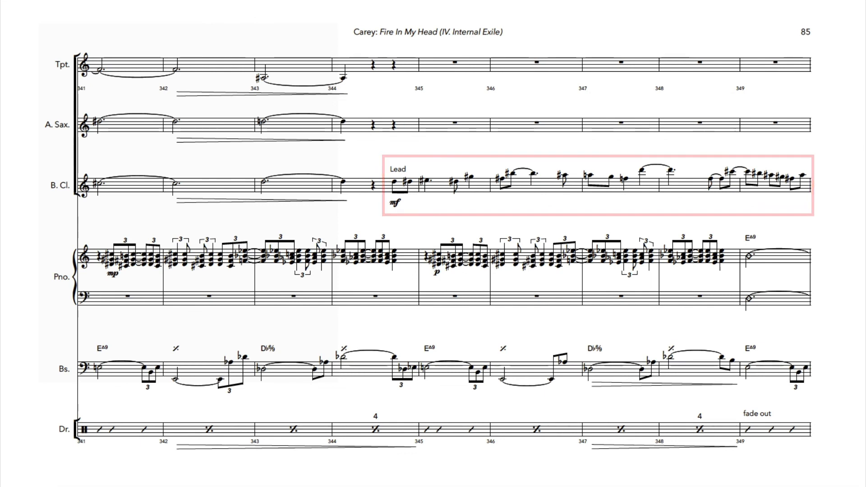
scroll(down, 3)
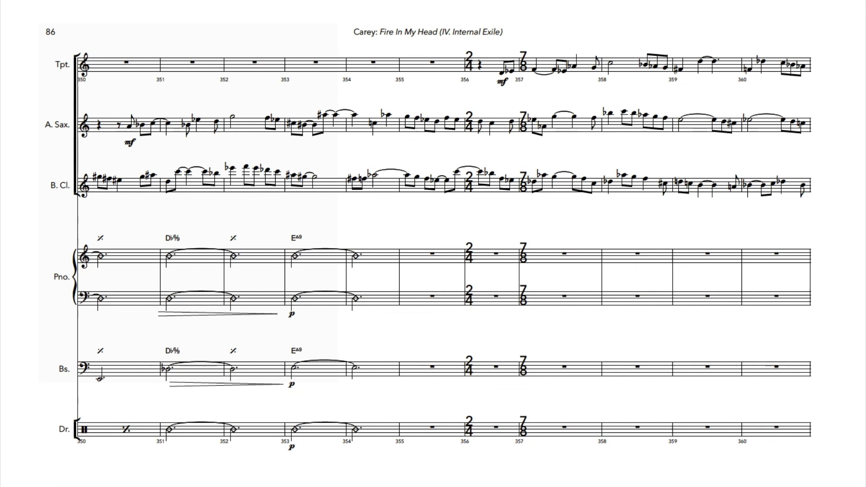
scroll(down, 3)
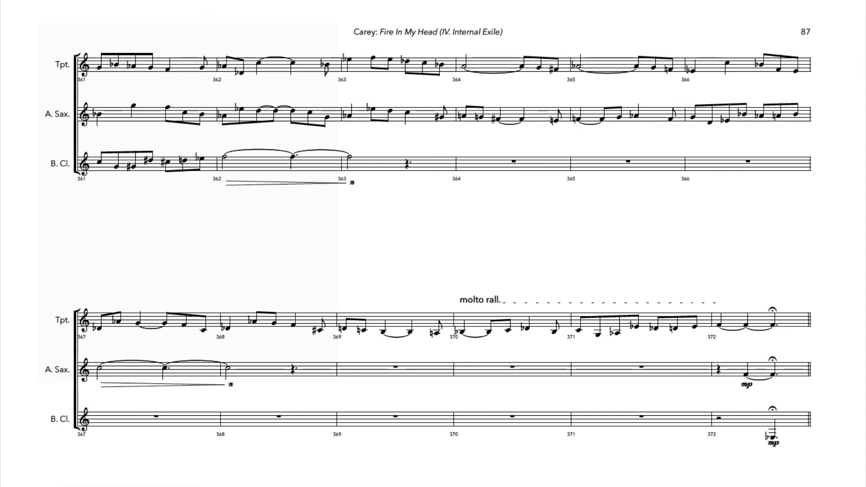
mouse_move(666, 451)
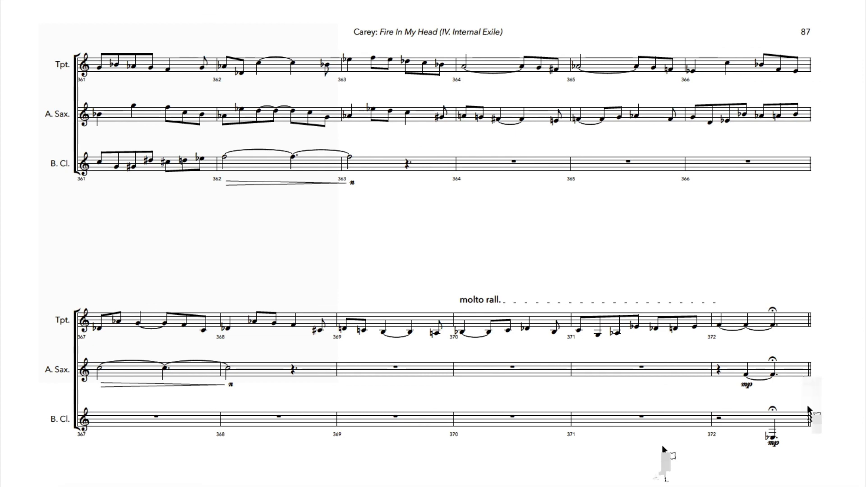
mouse_move(521, 443)
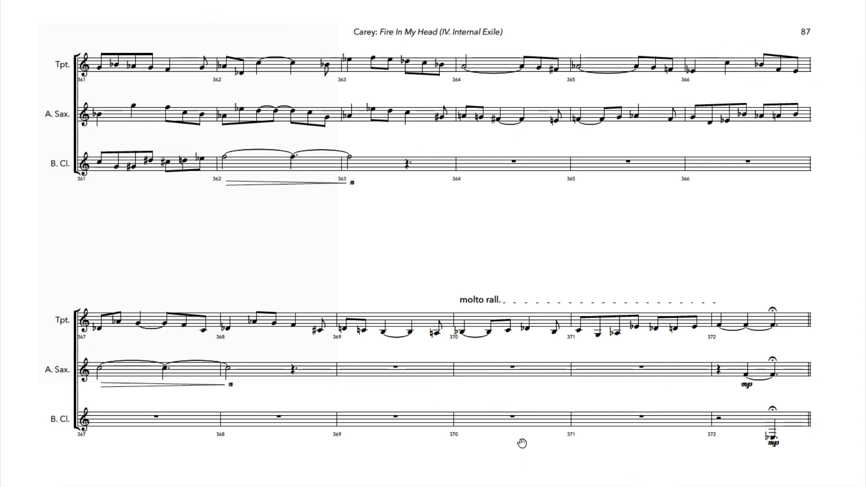